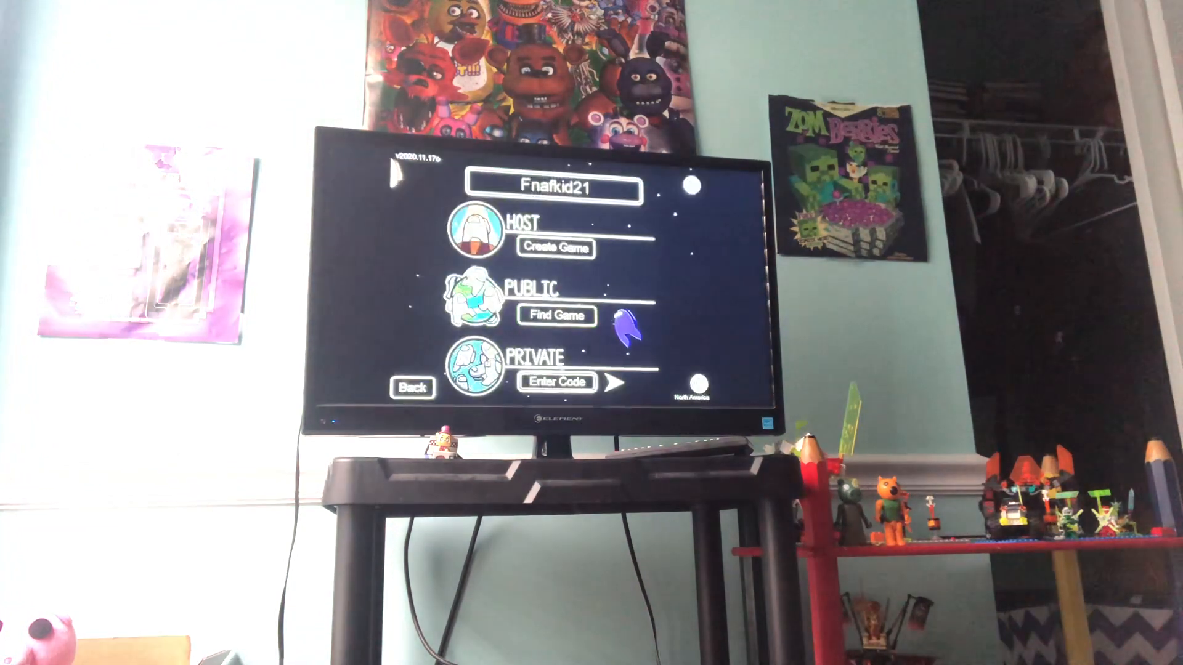
Step: Show the list of public games open to join
click(556, 315)
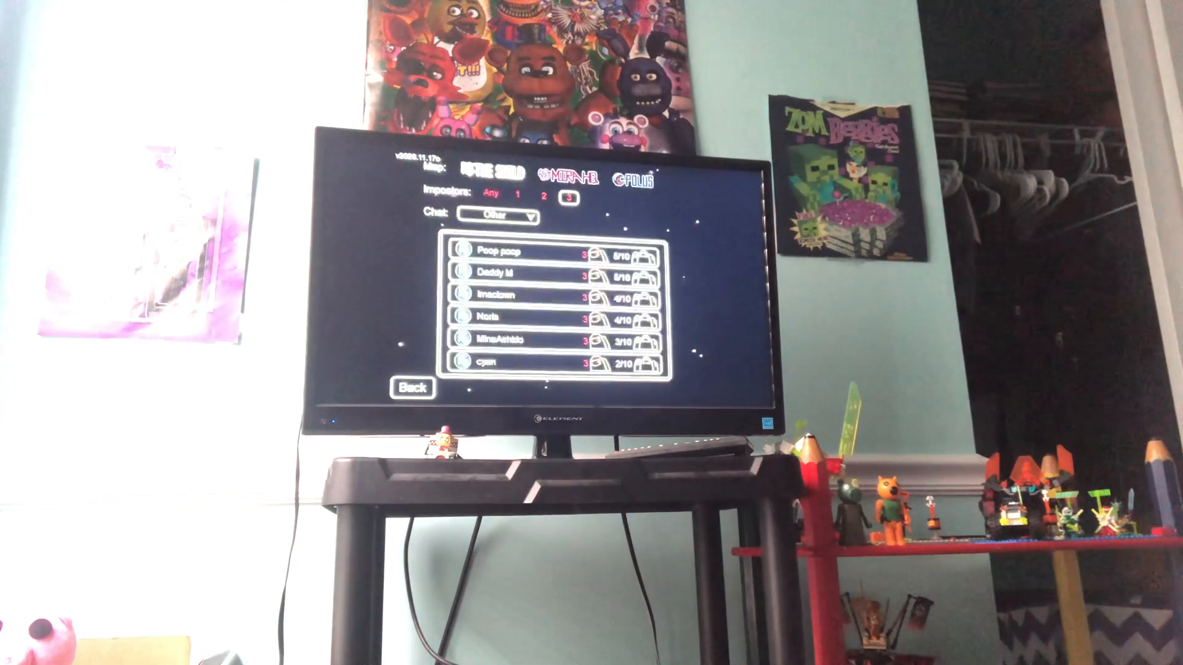
Step: Join a lobby from the public game list and enter the match
click(544, 197)
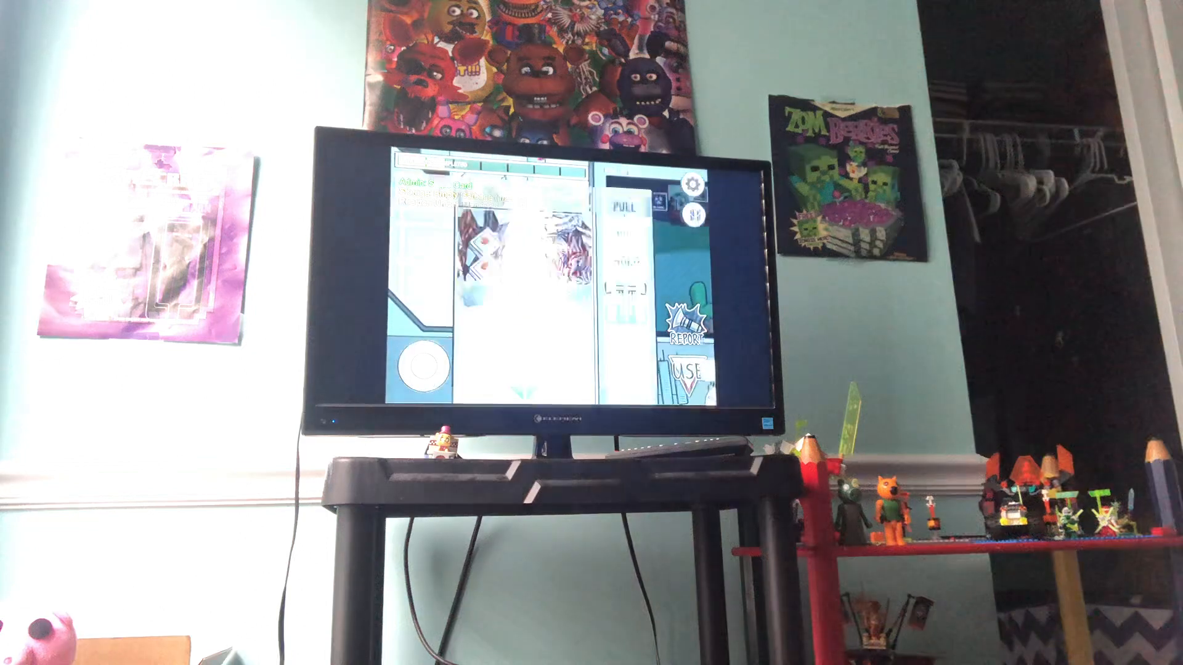
Step: Report the nearby dead body to call the crew to a meeting
click(683, 324)
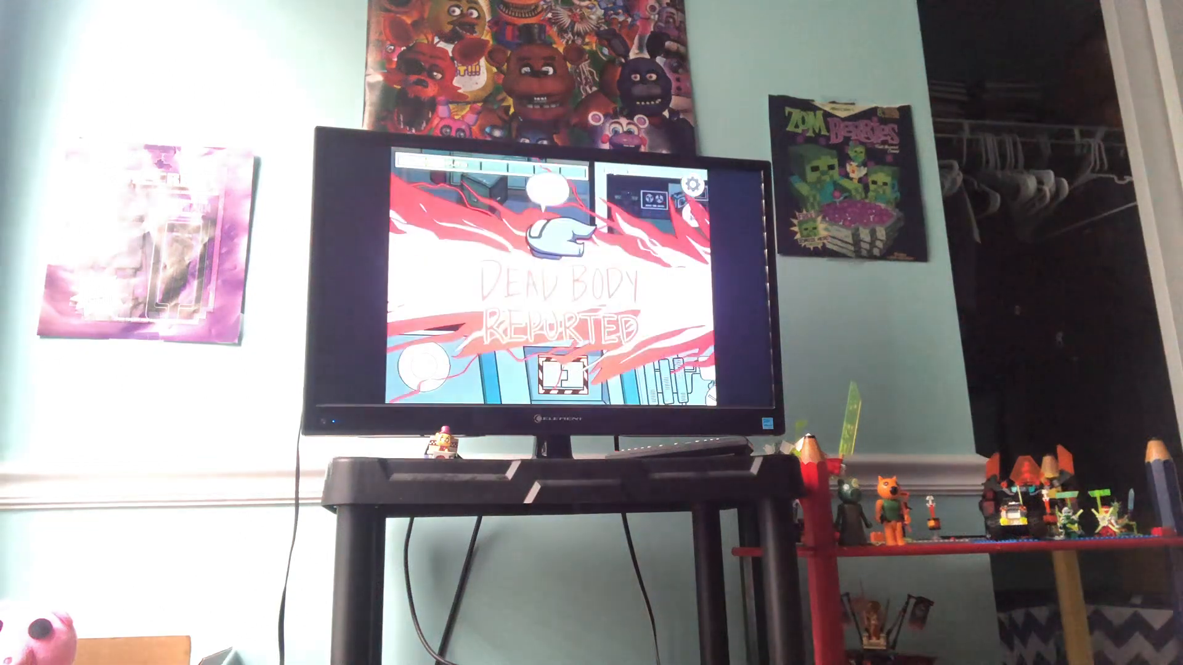